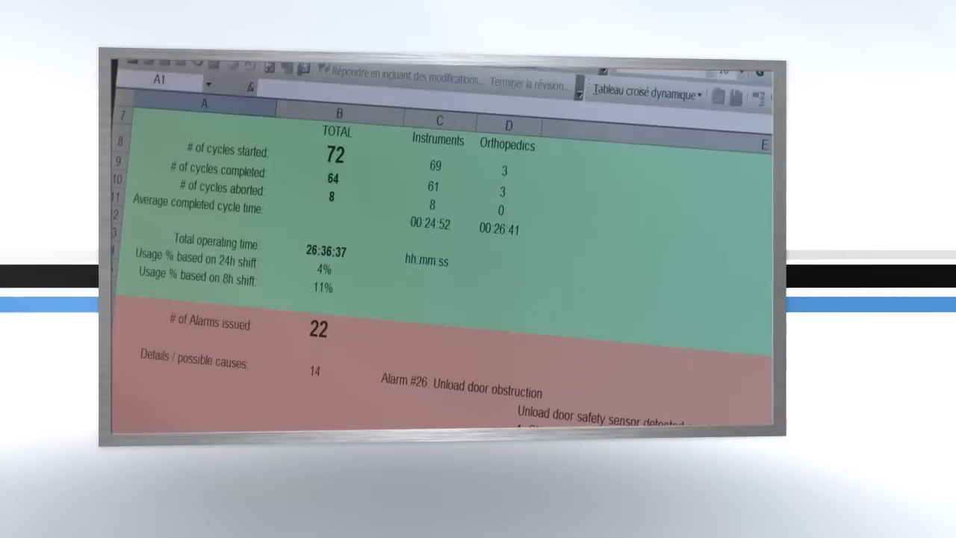
pyautogui.scroll(-3)
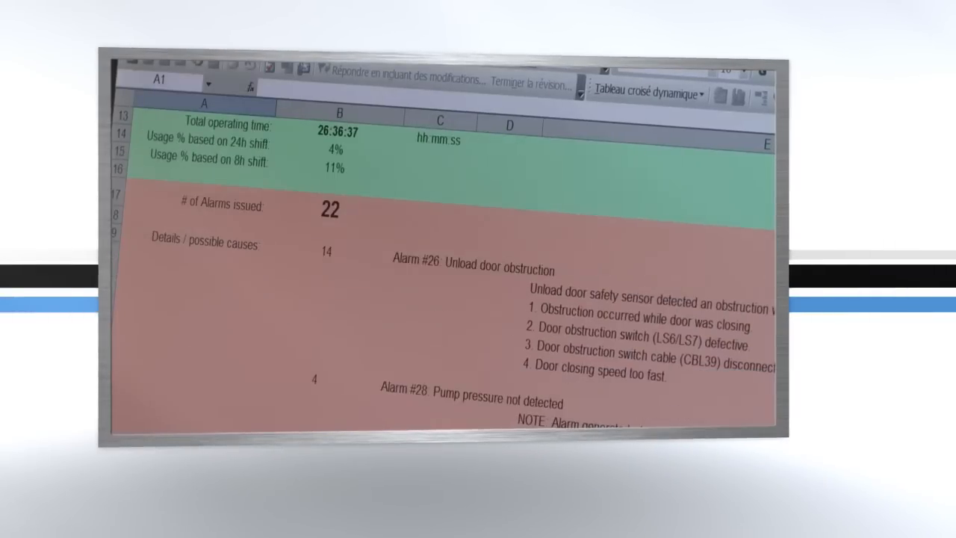